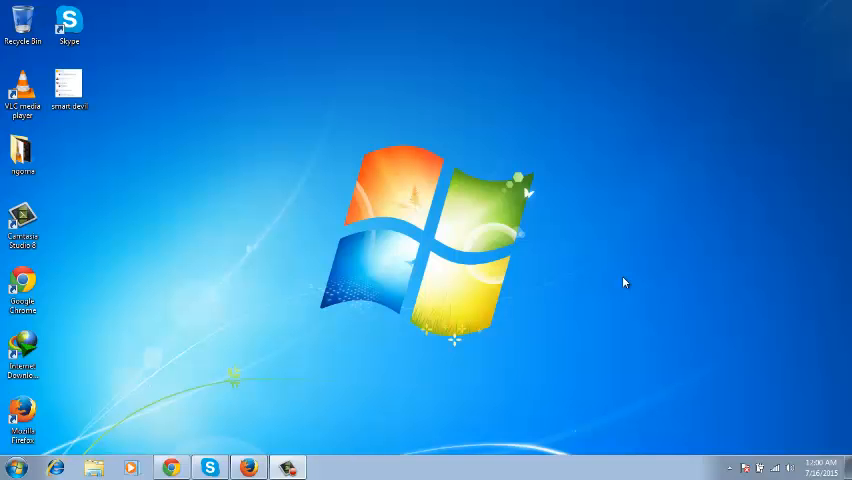
{"action": "mouse_move", "coordinate": [459, 140]}
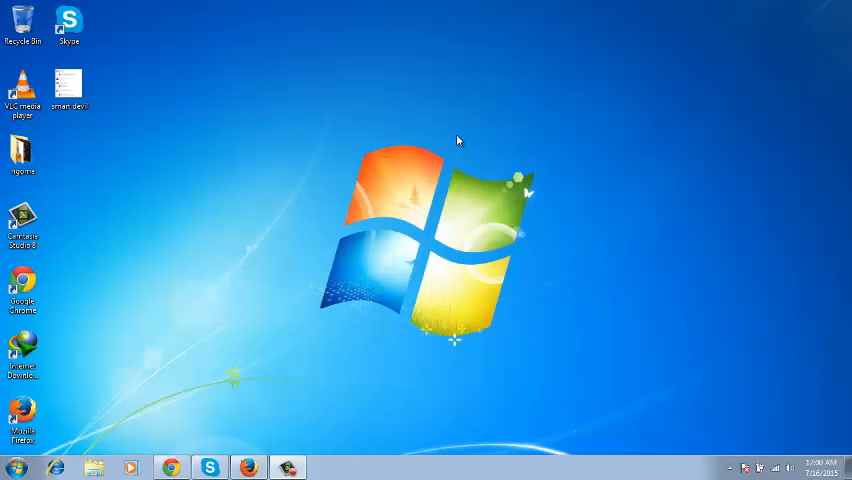
{"action": "mouse_move", "coordinate": [455, 139]}
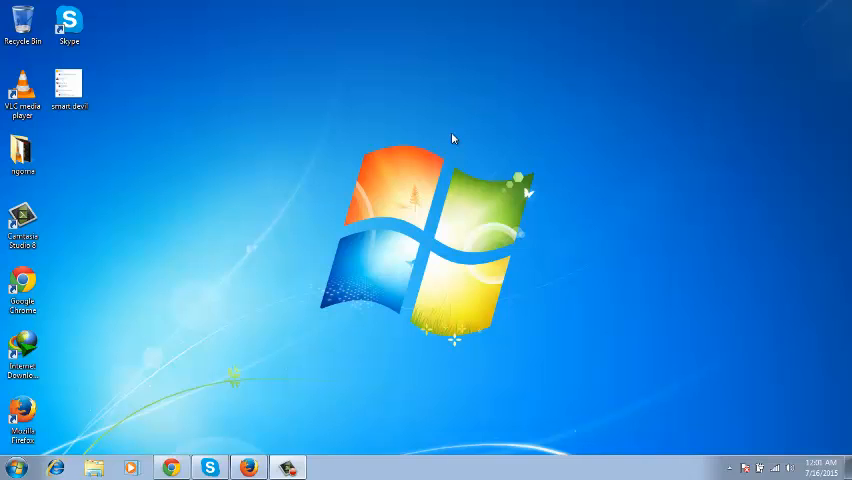
{"action": "mouse_move", "coordinate": [198, 391]}
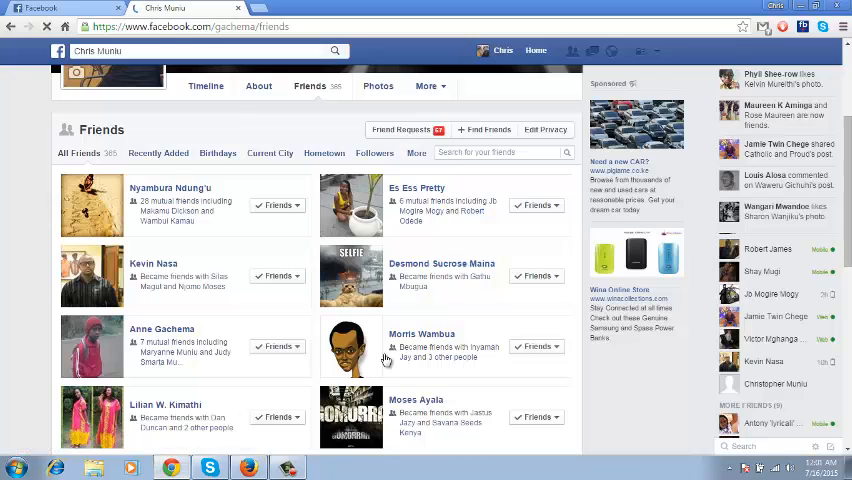
- Go to facebook.com/bookmarks/lists in the other Facebook tab to see all friend lists
{"action": "scroll", "scroll_direction": "up", "scroll_amount": 3}
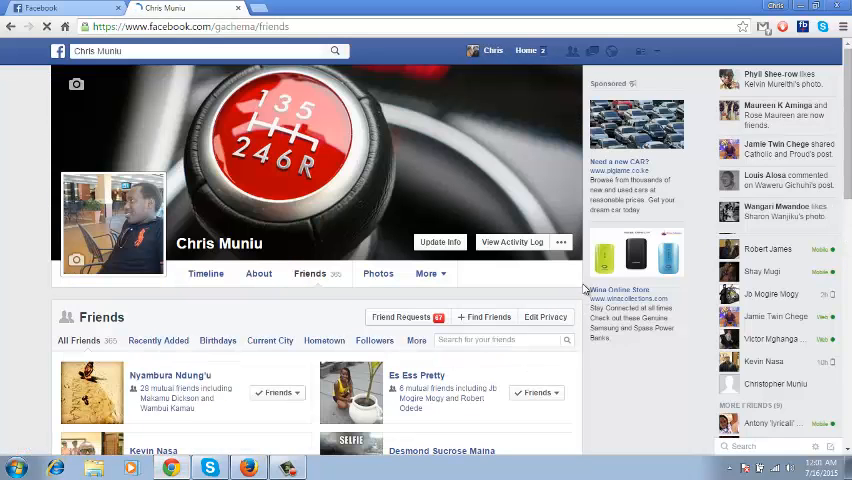
{"action": "scroll", "scroll_direction": "down", "scroll_amount": 3}
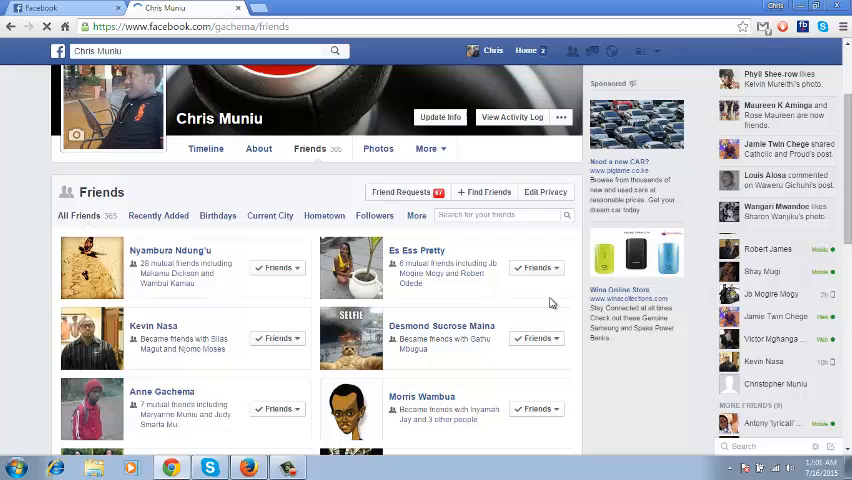
{"action": "scroll", "scroll_direction": "down", "scroll_amount": 3}
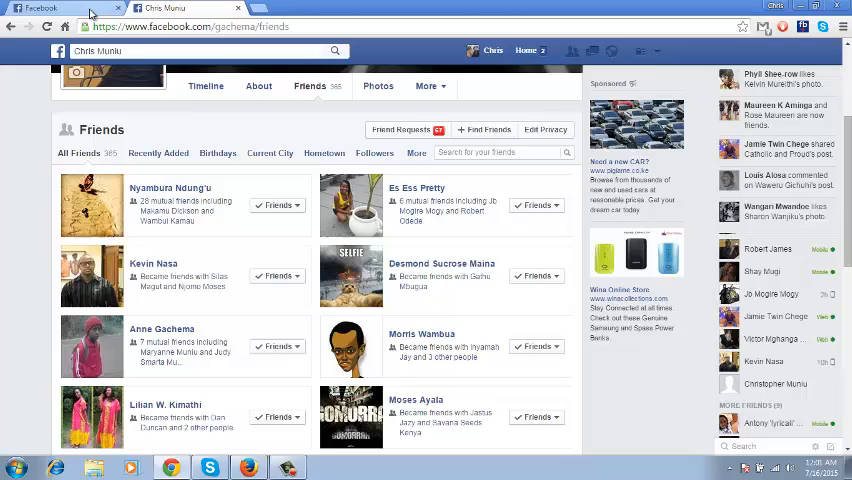
{"action": "left_click", "coordinate": [530, 51]}
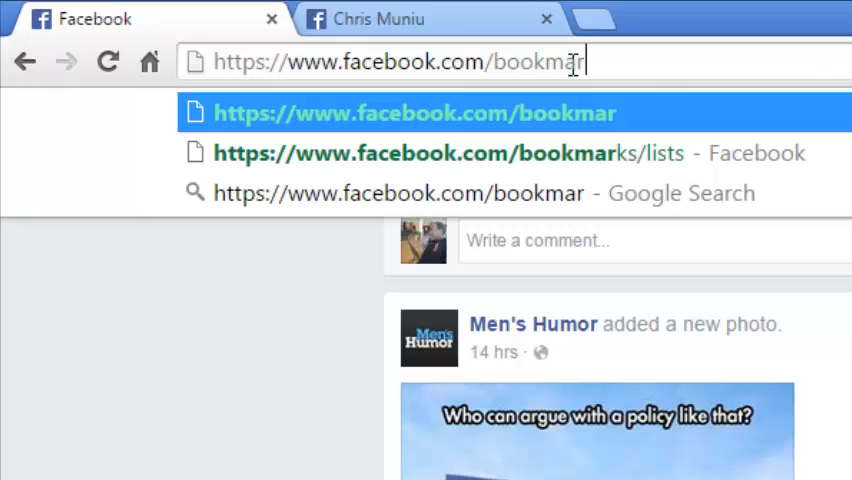
{"action": "type", "text": "ks/lists"}
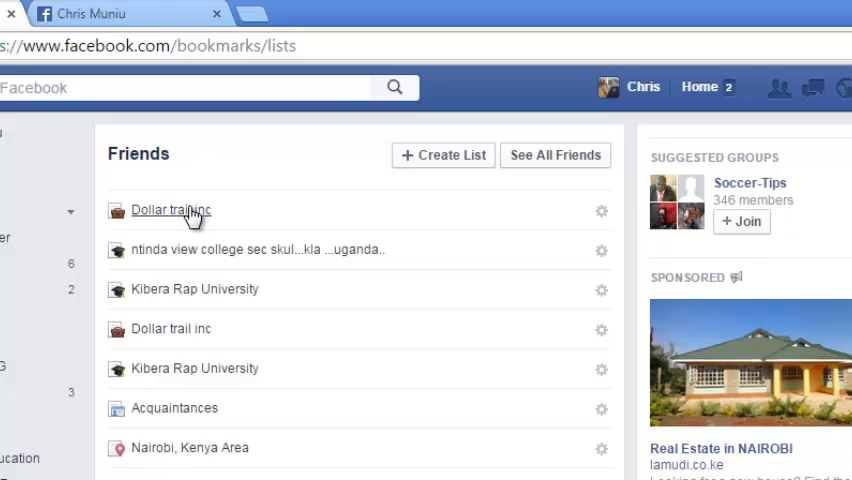
- Open the Dollar trail inc friend list and choose Edit List under Manage List
{"action": "left_click", "coordinate": [170, 210]}
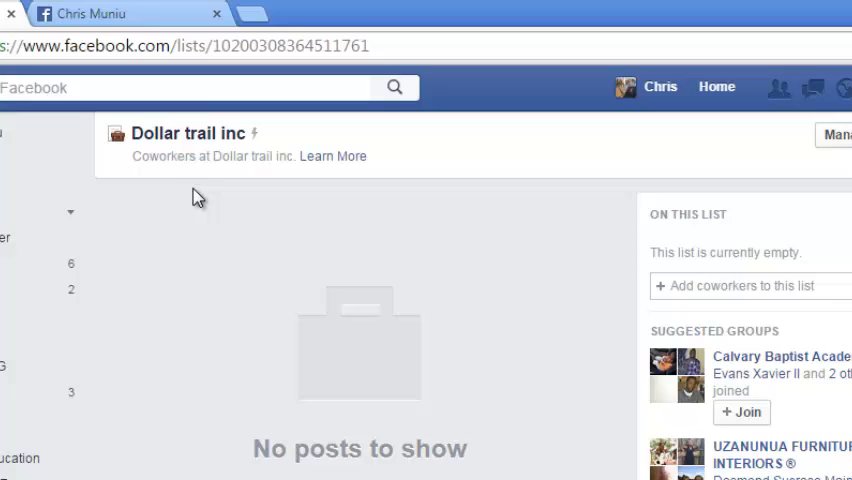
{"action": "scroll", "scroll_direction": "down", "scroll_amount": 3}
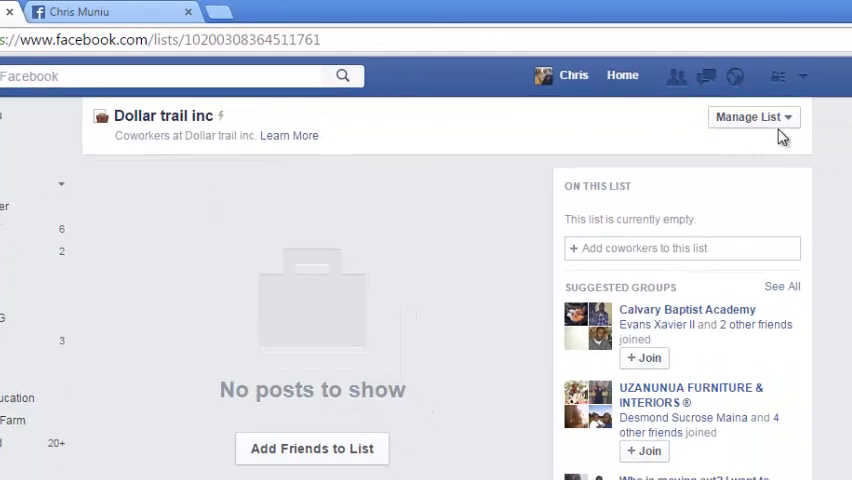
{"action": "mouse_move", "coordinate": [790, 135]}
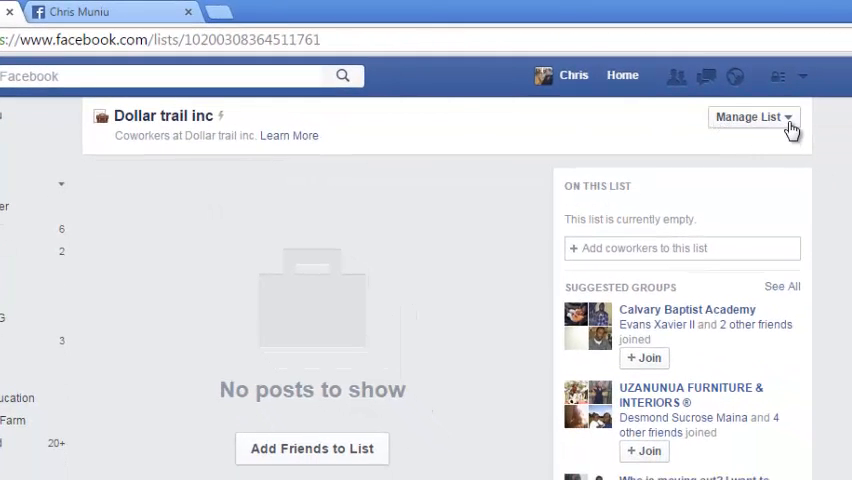
{"action": "left_click", "coordinate": [750, 117]}
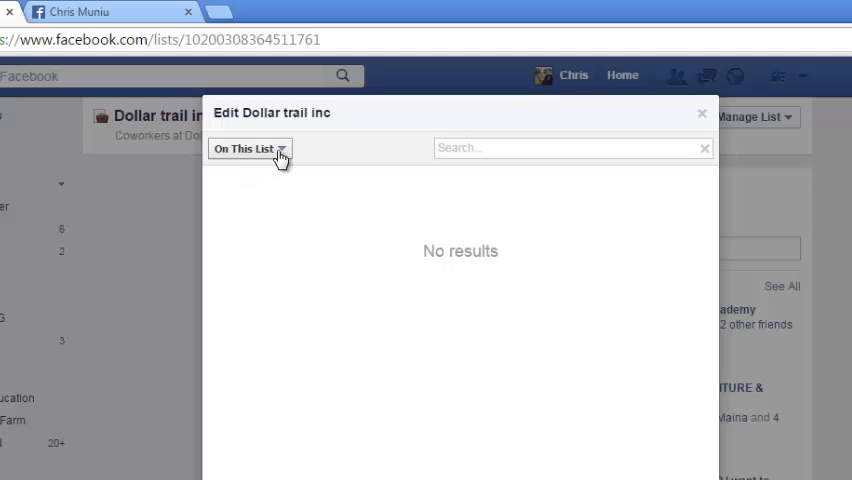
- Switch the Edit dialog's On This List dropdown to Friends
{"action": "left_click", "coordinate": [248, 148]}
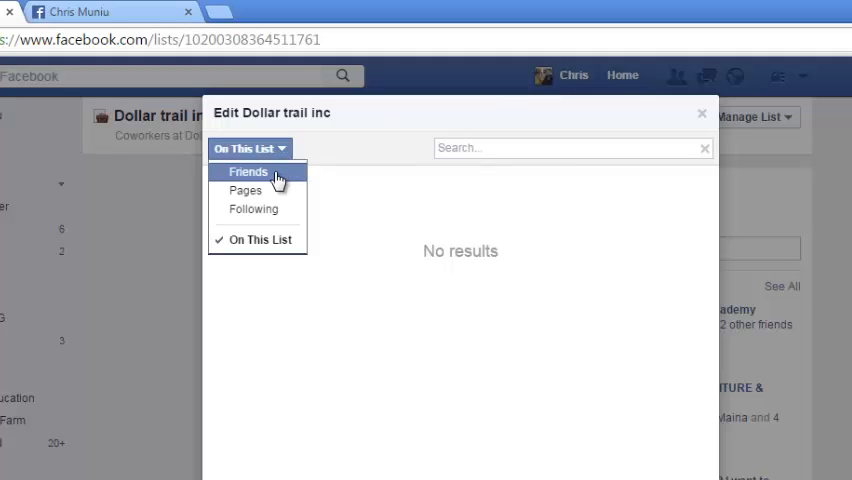
{"action": "left_click", "coordinate": [247, 171]}
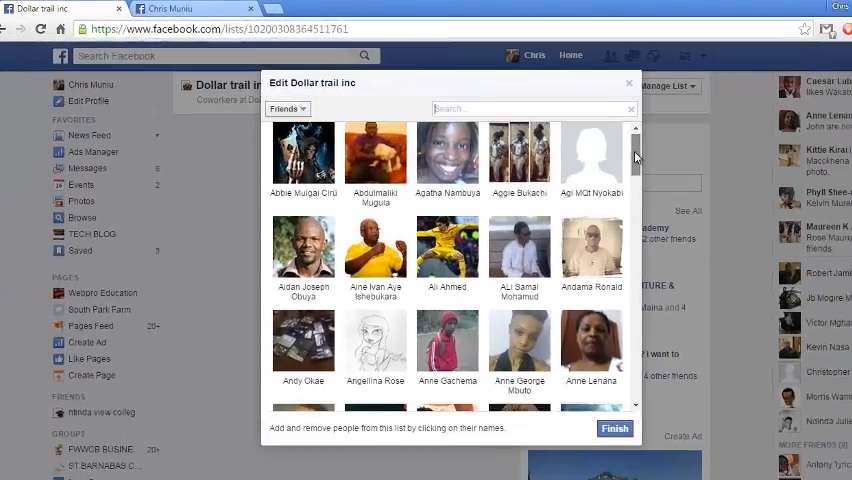
{"action": "scroll", "scroll_direction": "down", "scroll_amount": 3}
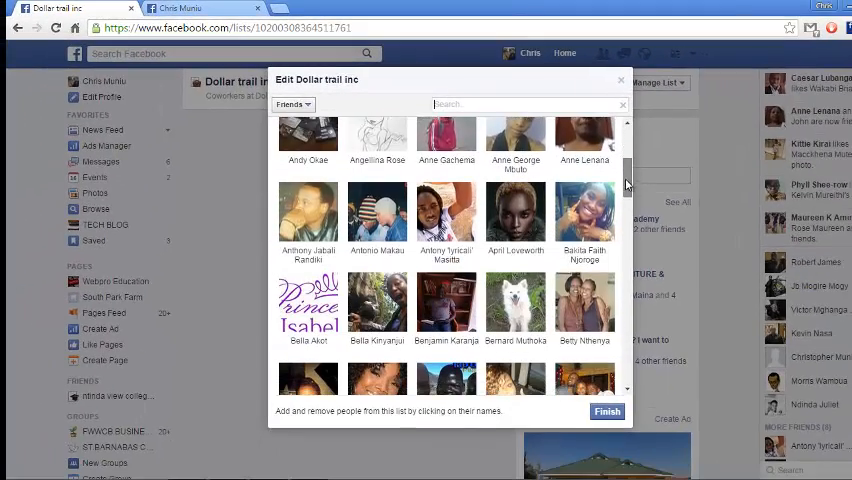
{"action": "scroll", "scroll_direction": "up", "scroll_amount": 3}
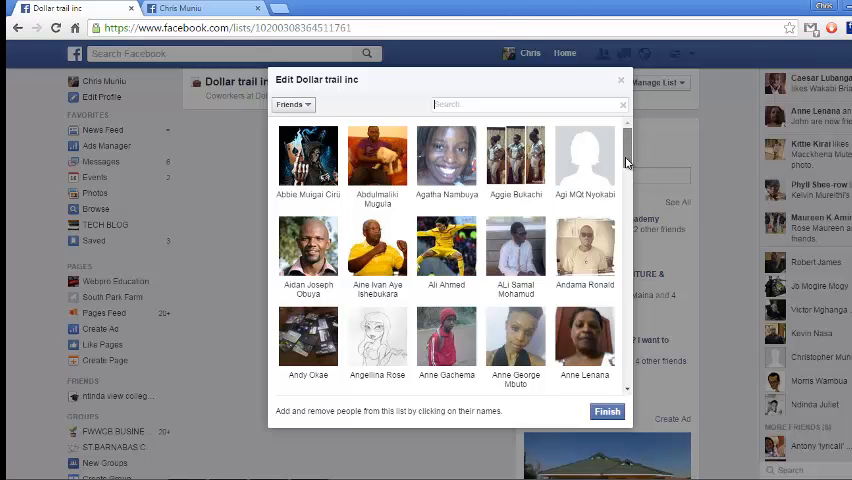
{"action": "scroll", "scroll_direction": "down", "scroll_amount": 3}
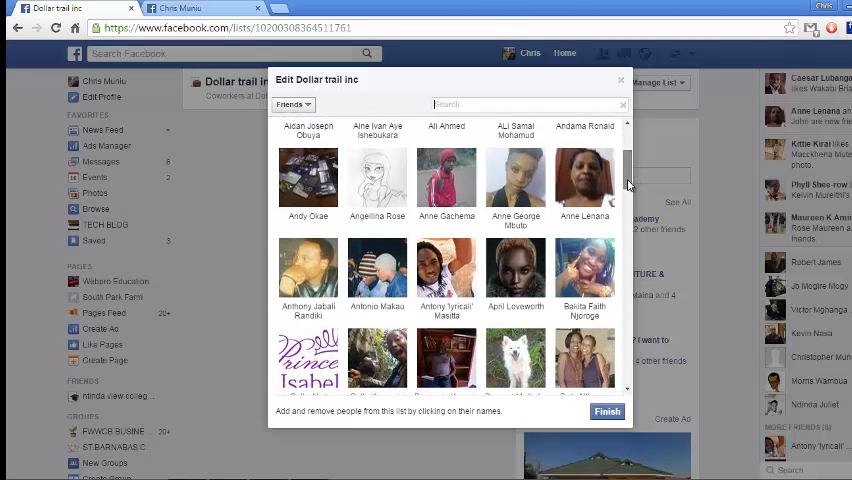
{"action": "scroll", "scroll_direction": "down", "scroll_amount": 3}
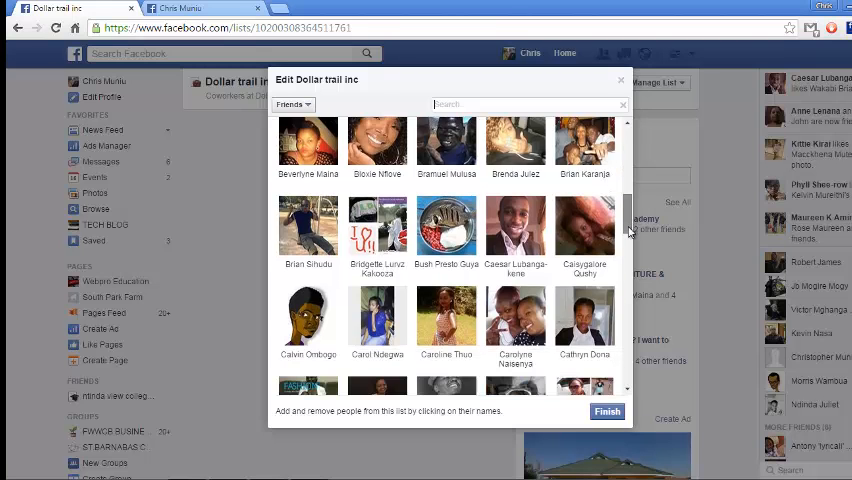